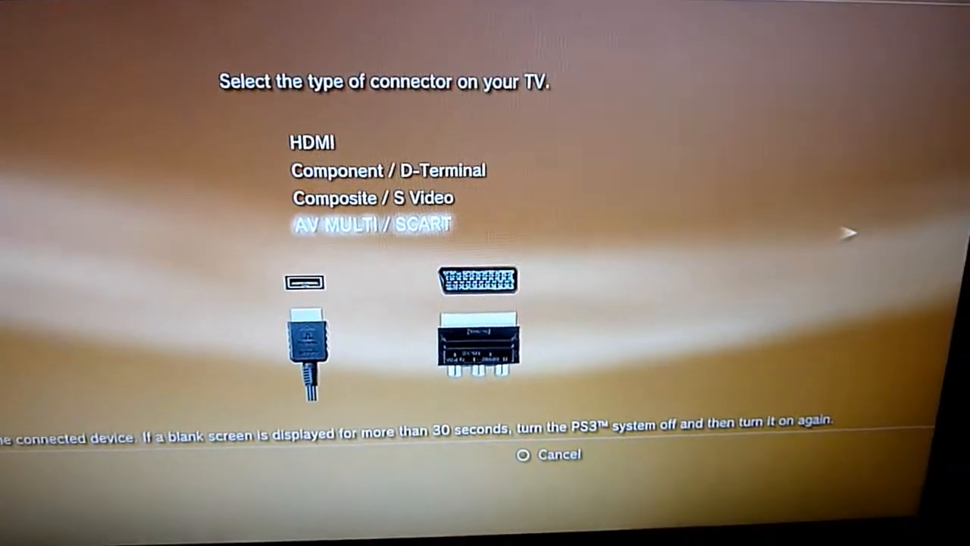
- Choose AV MULTI / SCART with RGB signal and save Standard (PAL) resolution
click(370, 223)
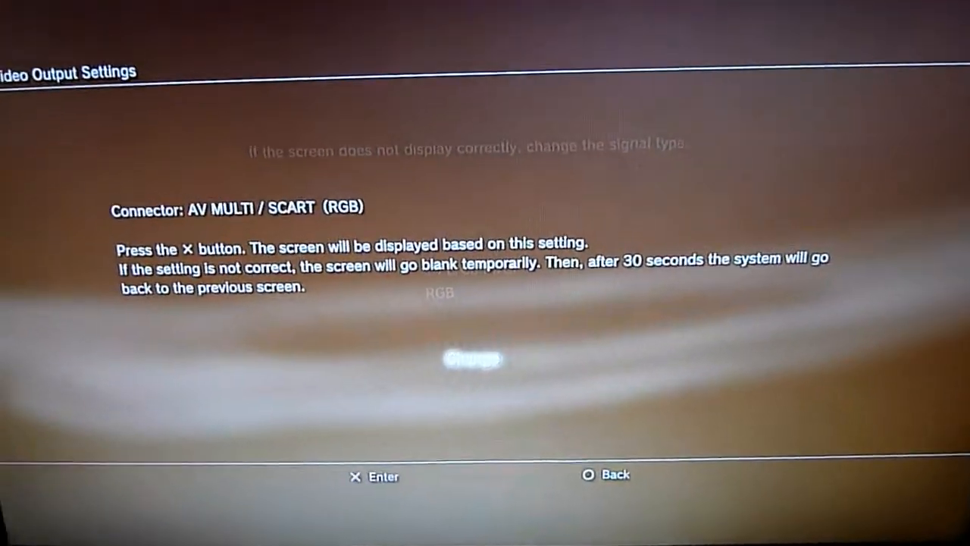
key(x)
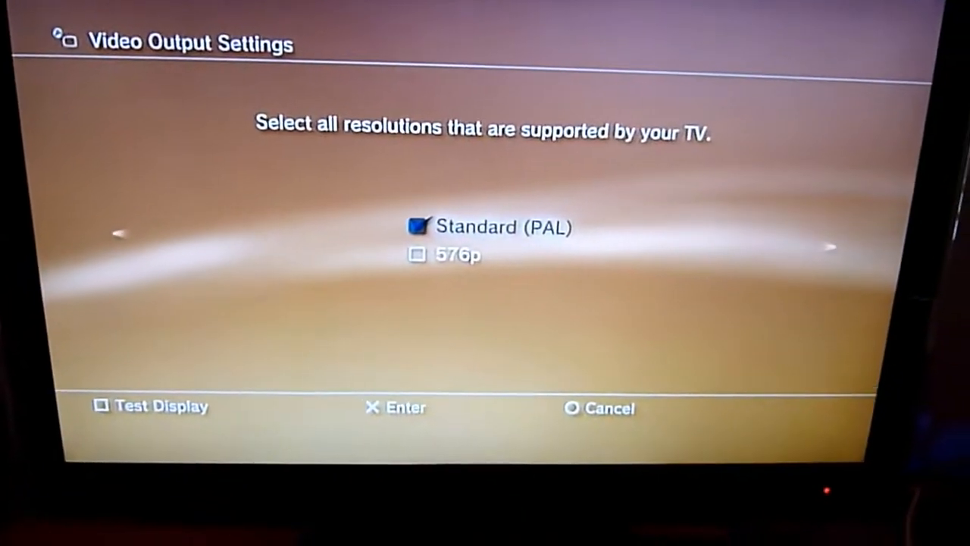
key(enter)
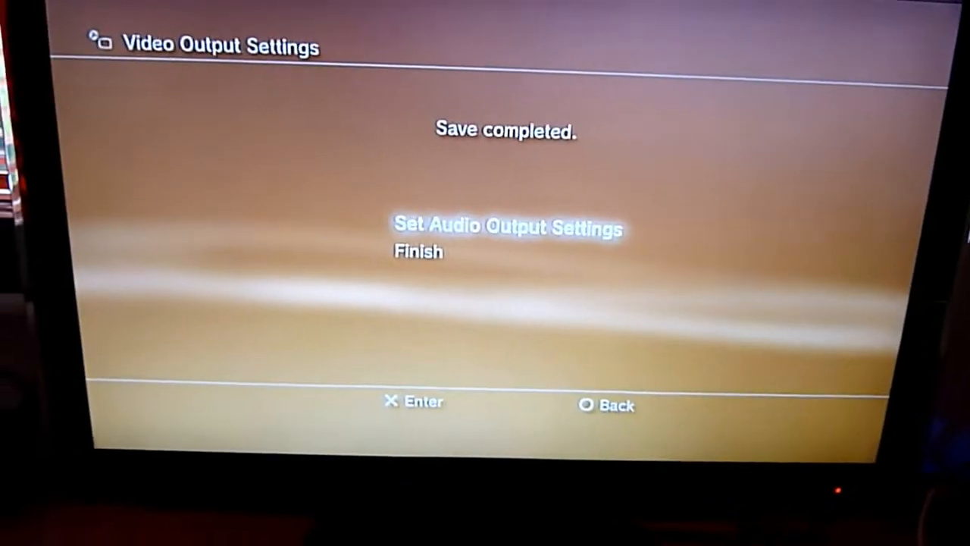
- Select the Audio Input Connector / SCART / AV MULTI as the PS3 audio output
click(508, 228)
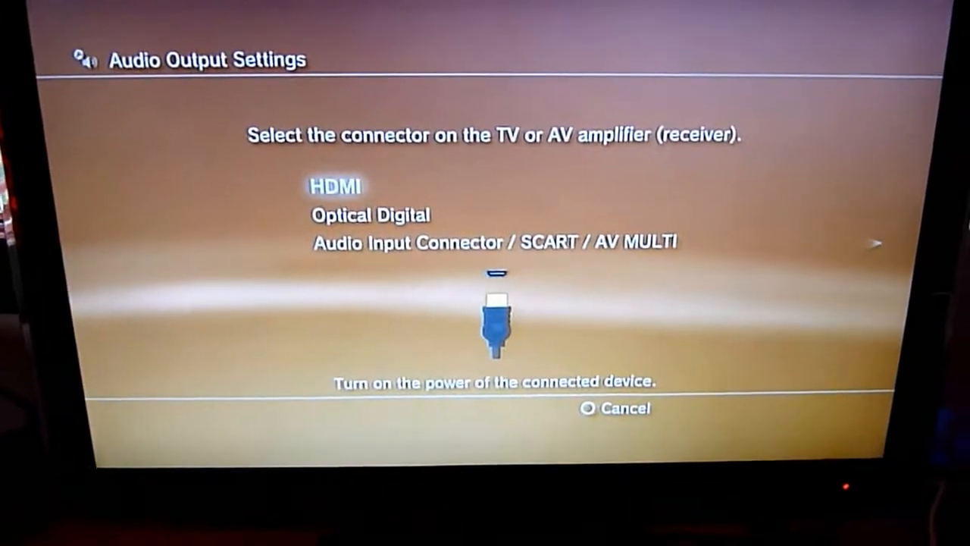
key(down)
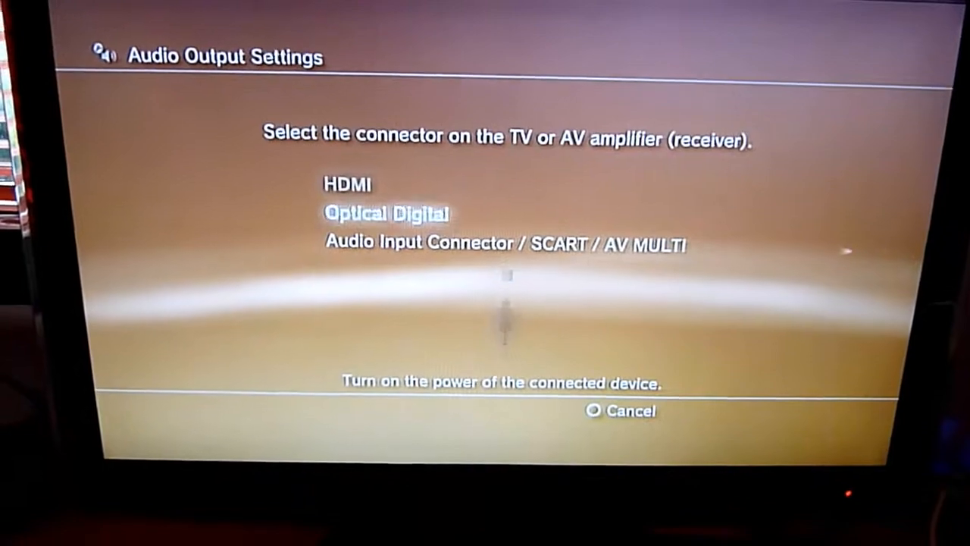
key(down)
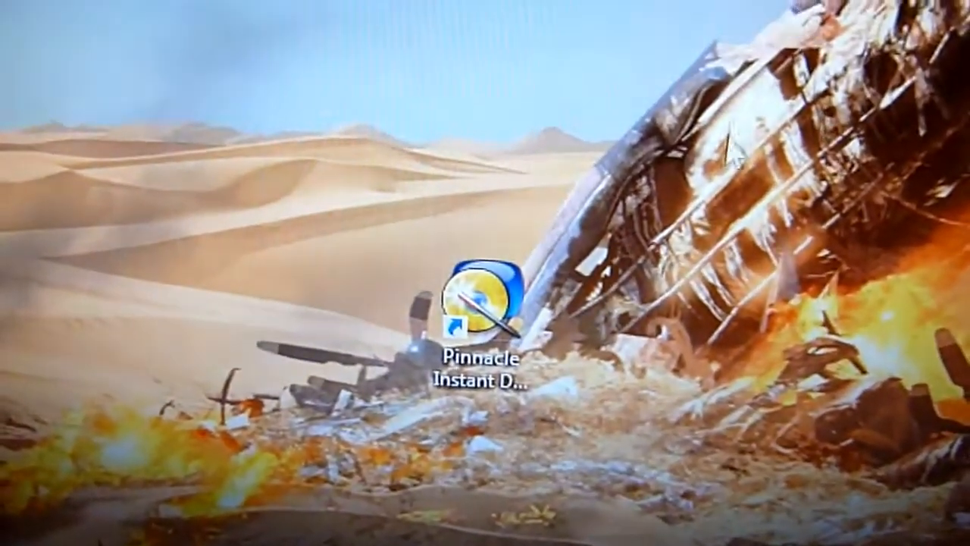
- Start Pinnacle Instant DVD Recorder from its desktop shortcut
click(481, 311)
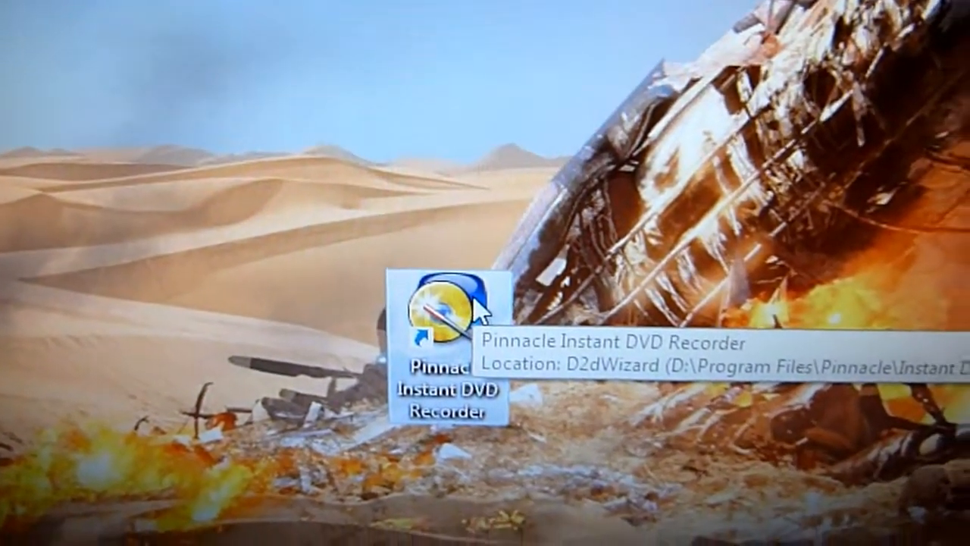
double_click(436, 318)
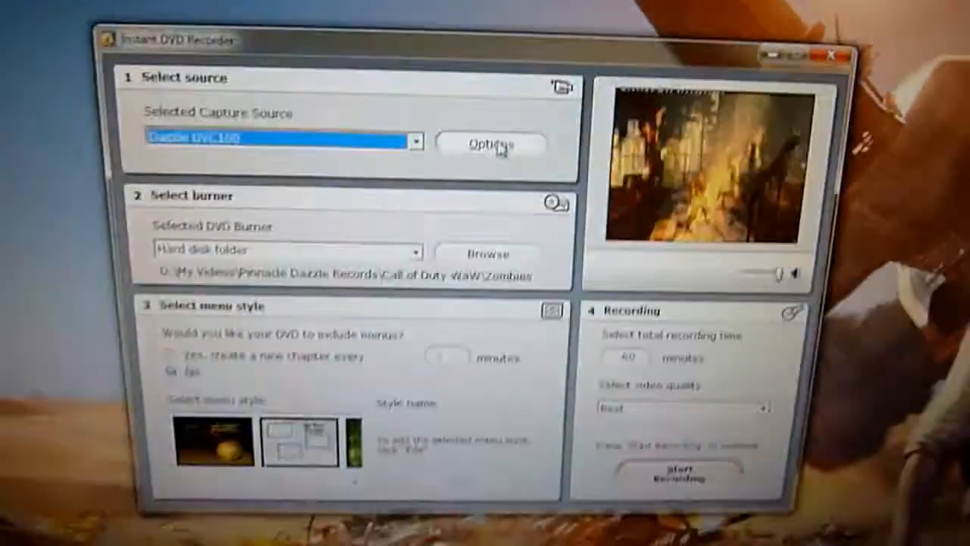
- Set the Dazzle source options to PAL standard and Video Composite input
click(488, 145)
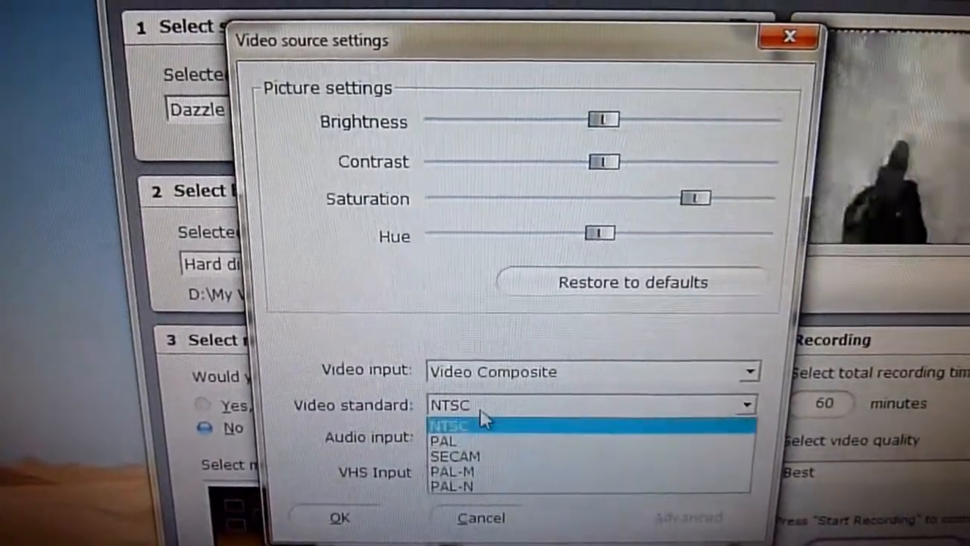
click(444, 440)
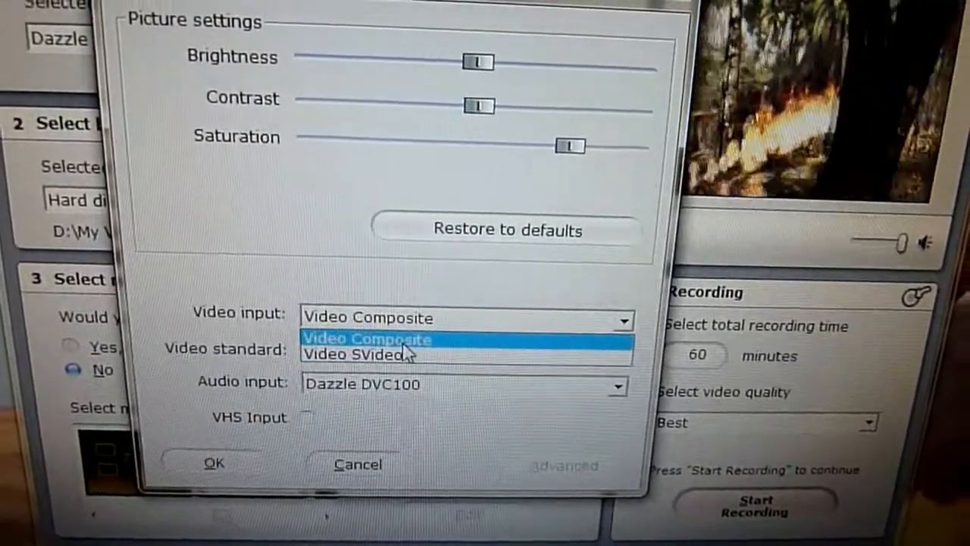
click(367, 337)
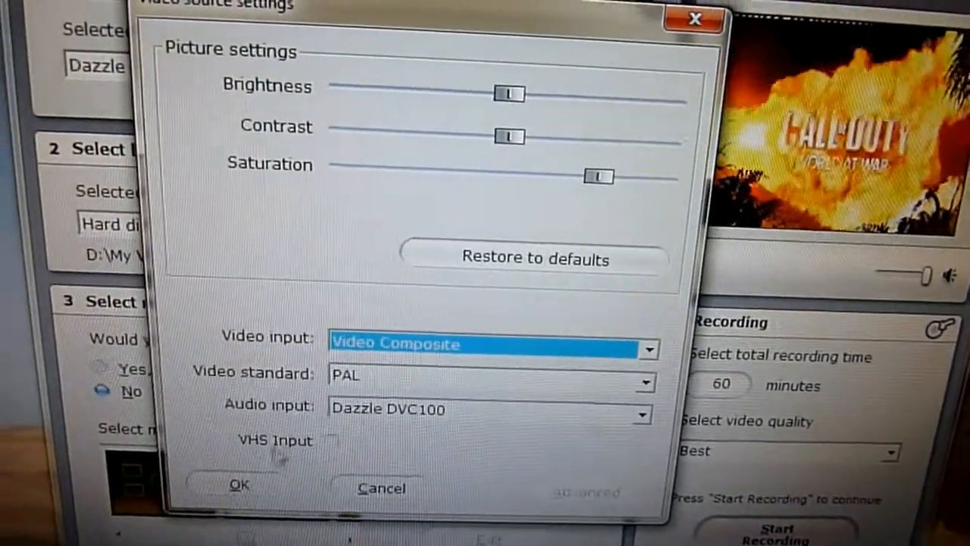
click(239, 484)
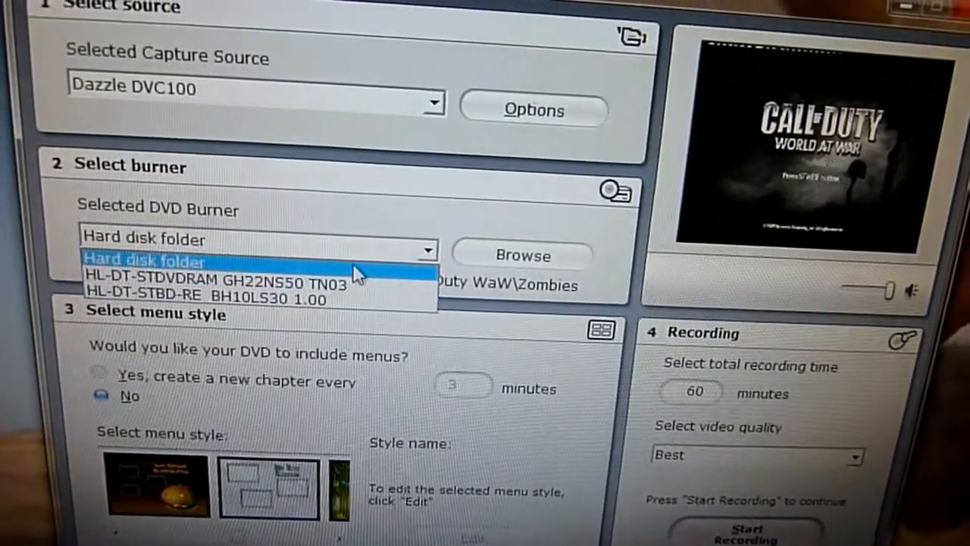
- Keep Hard disk folder as burner and browse to Psychic Gamers\Videos\Gameplay\WaW\Raw
click(144, 260)
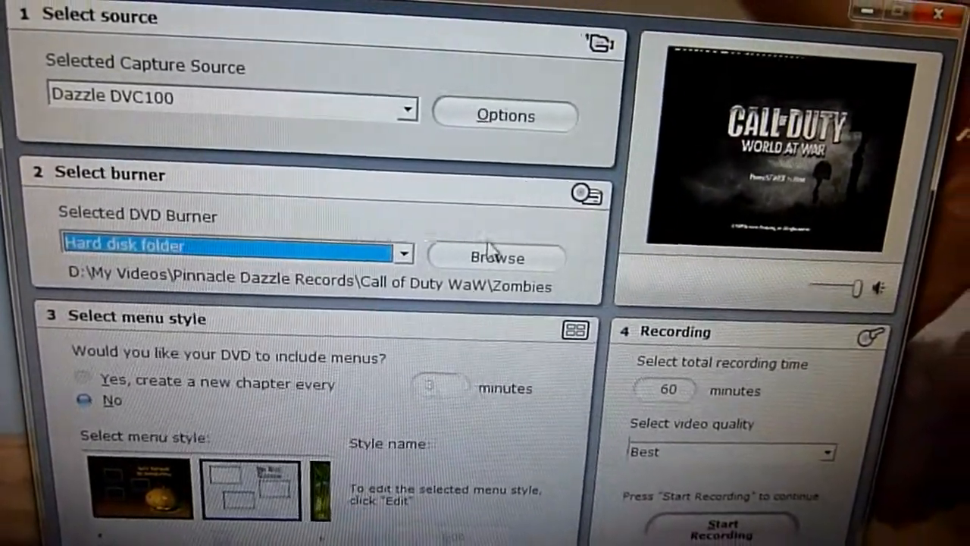
click(497, 257)
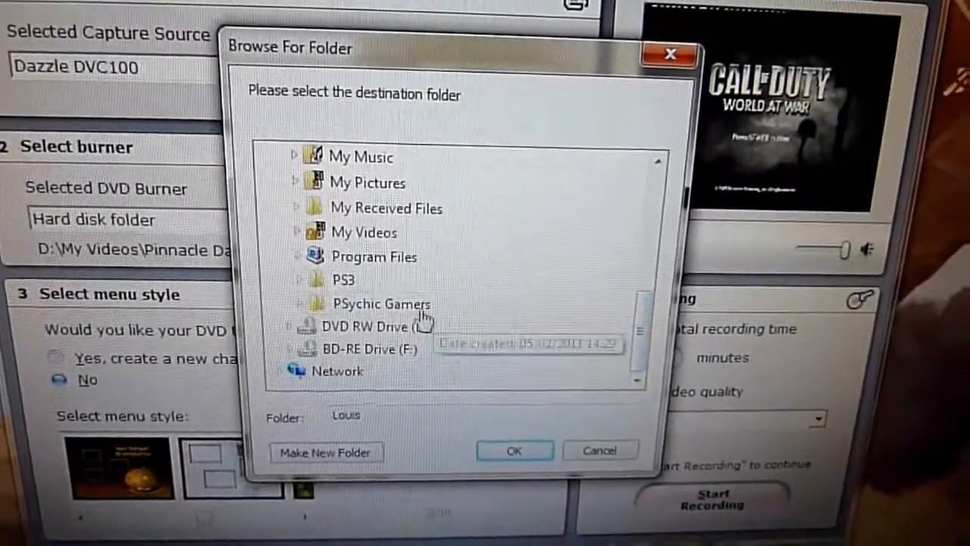
click(294, 303)
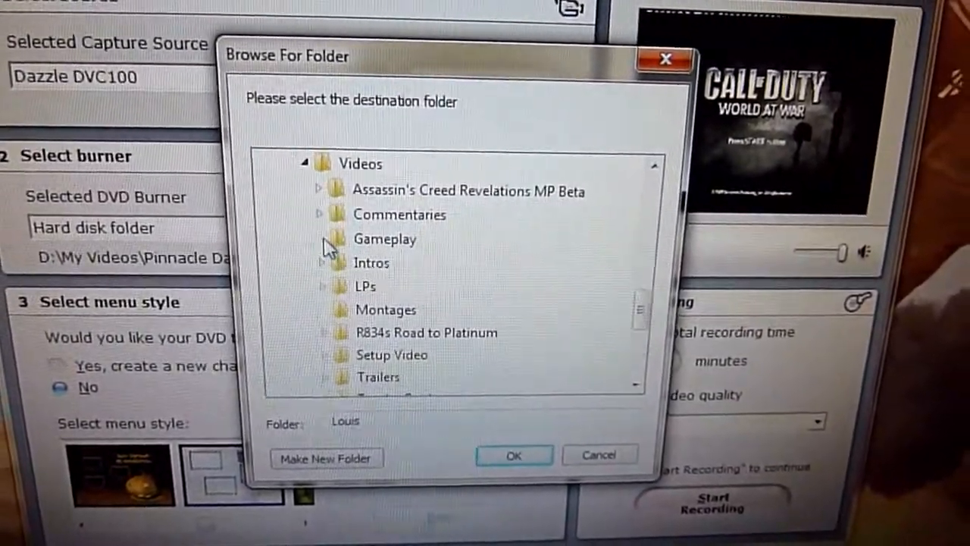
click(321, 239)
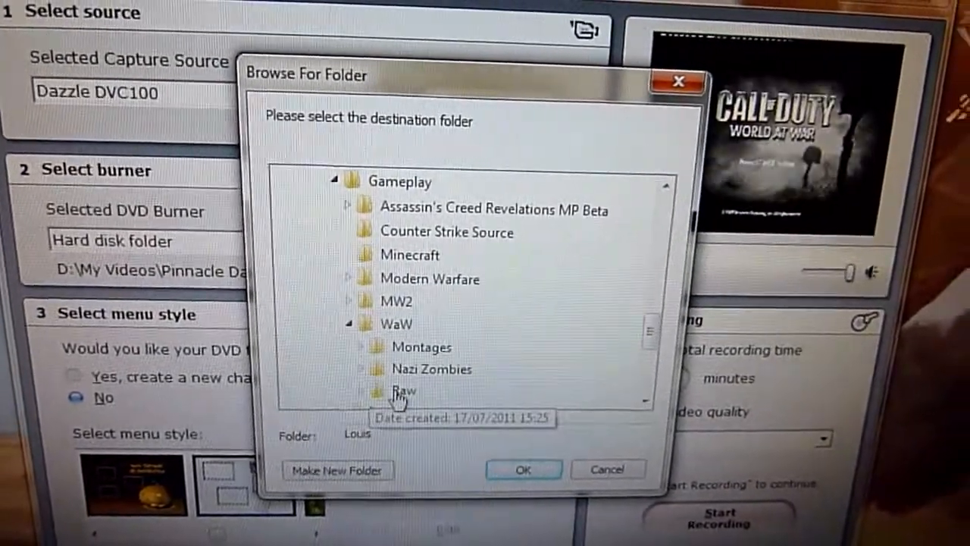
click(522, 469)
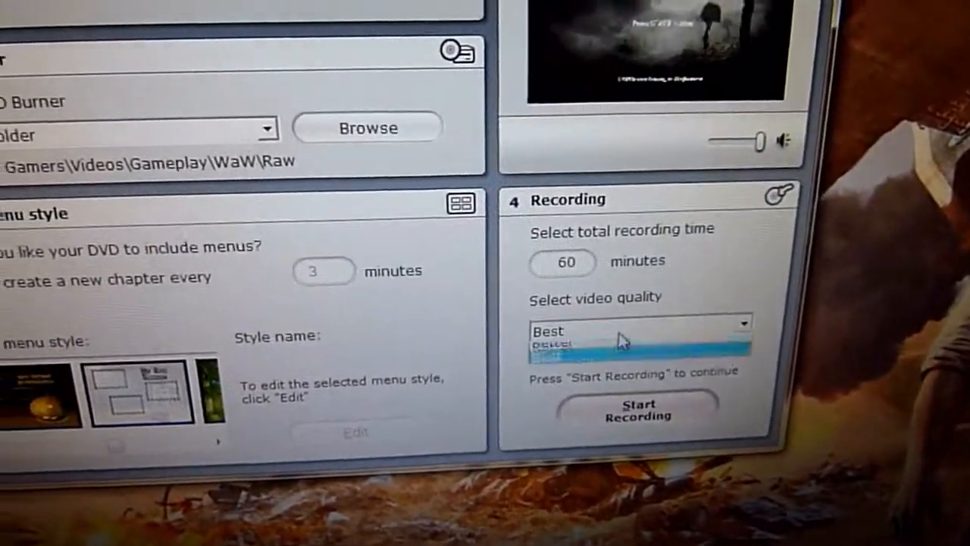
- Record gameplay at Best quality and dismiss the finished recording screen
click(639, 322)
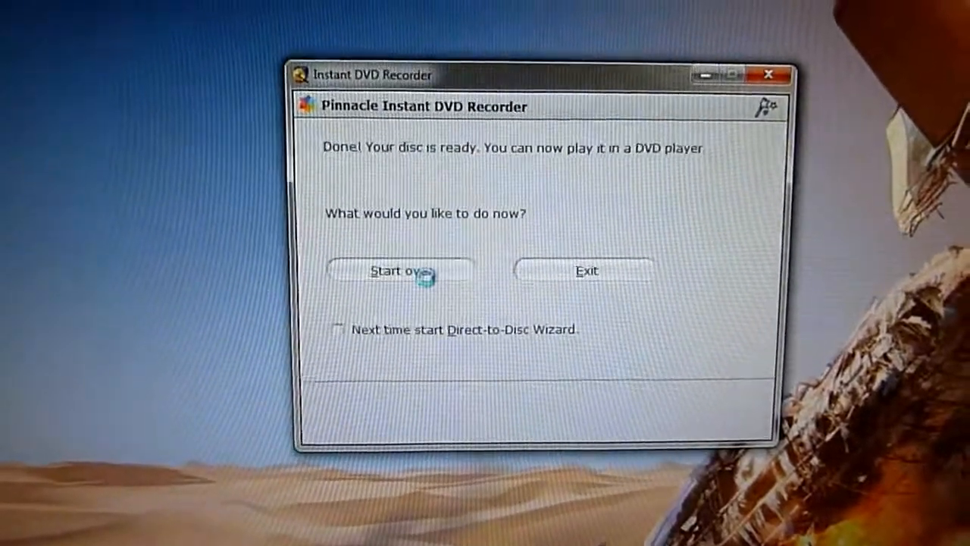
click(400, 271)
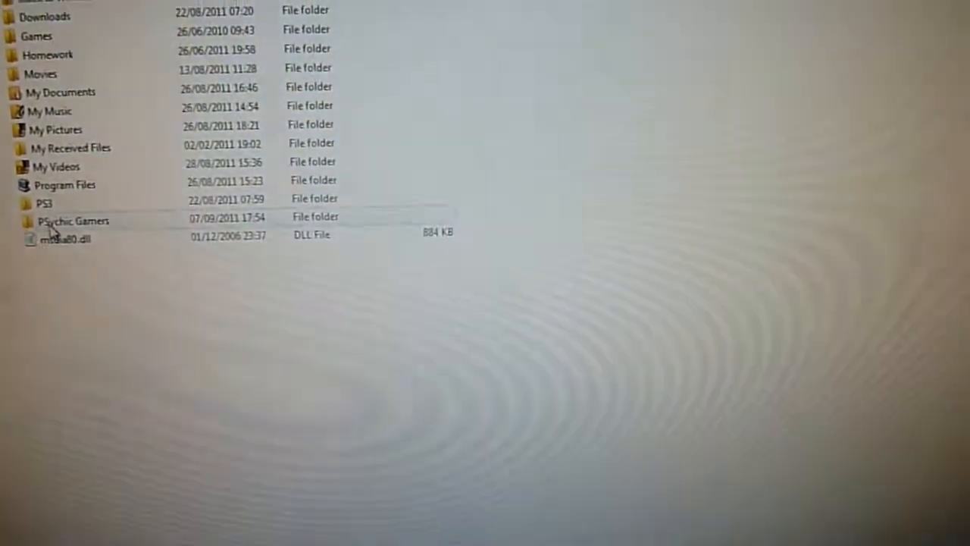
- Navigate to WaW\Raw\VIDEO_TS and play VTS_01_1.VOB in VLC
double_click(73, 221)
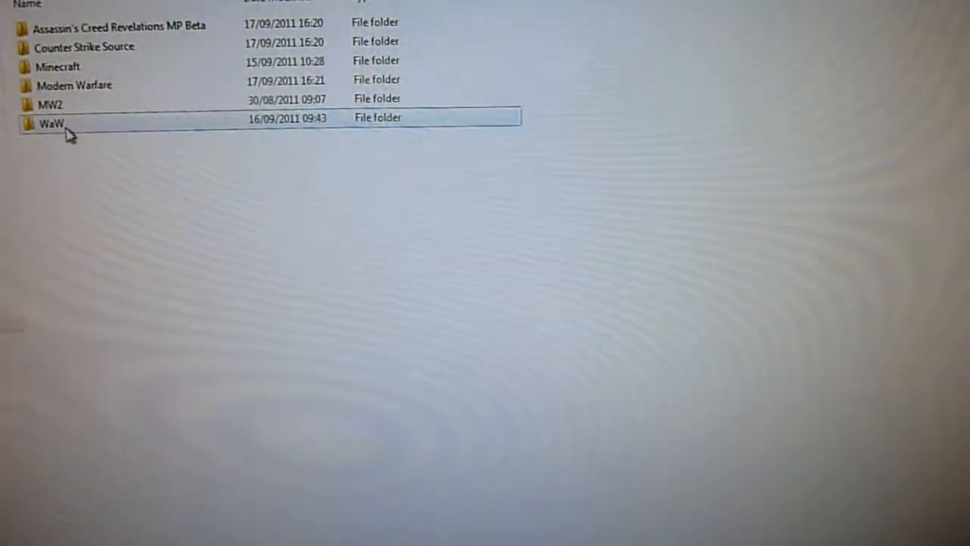
double_click(50, 124)
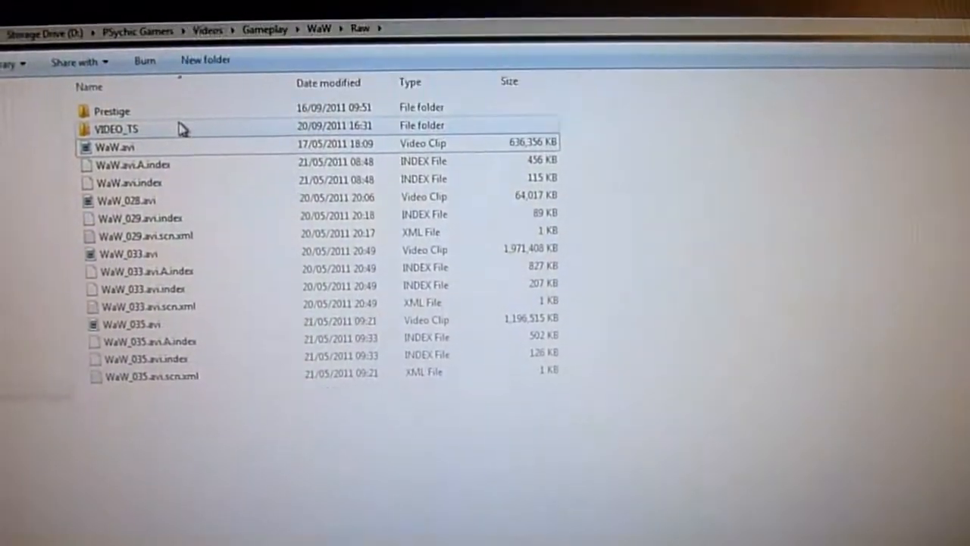
click(118, 128)
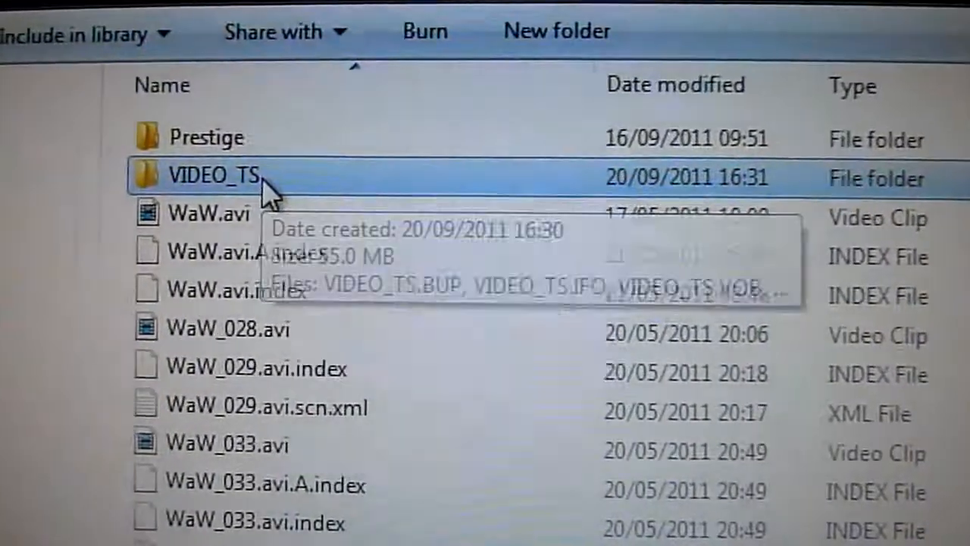
double_click(213, 176)
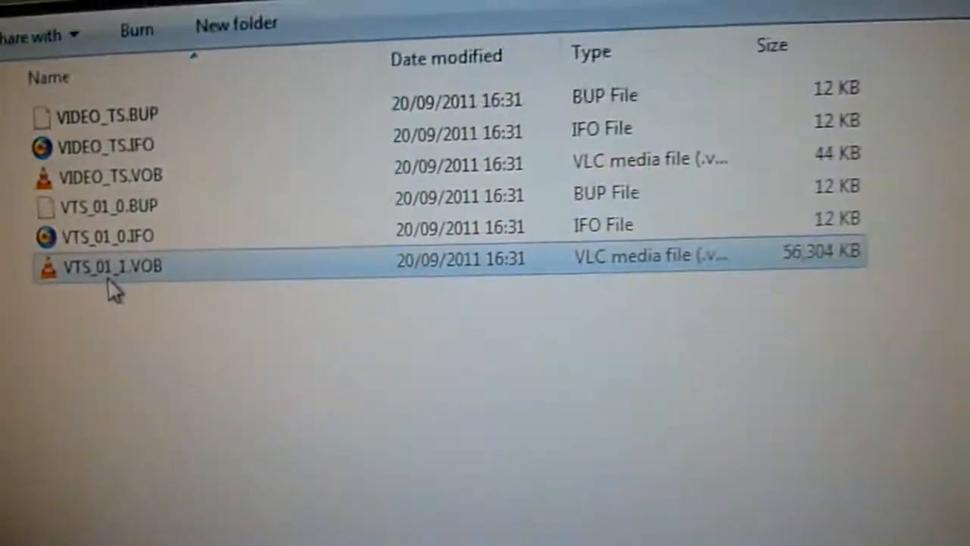
double_click(112, 266)
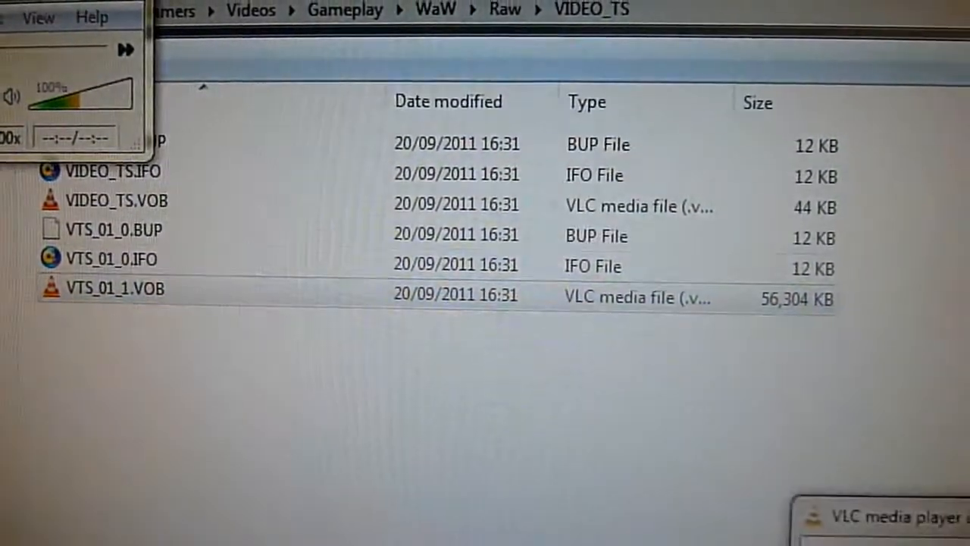